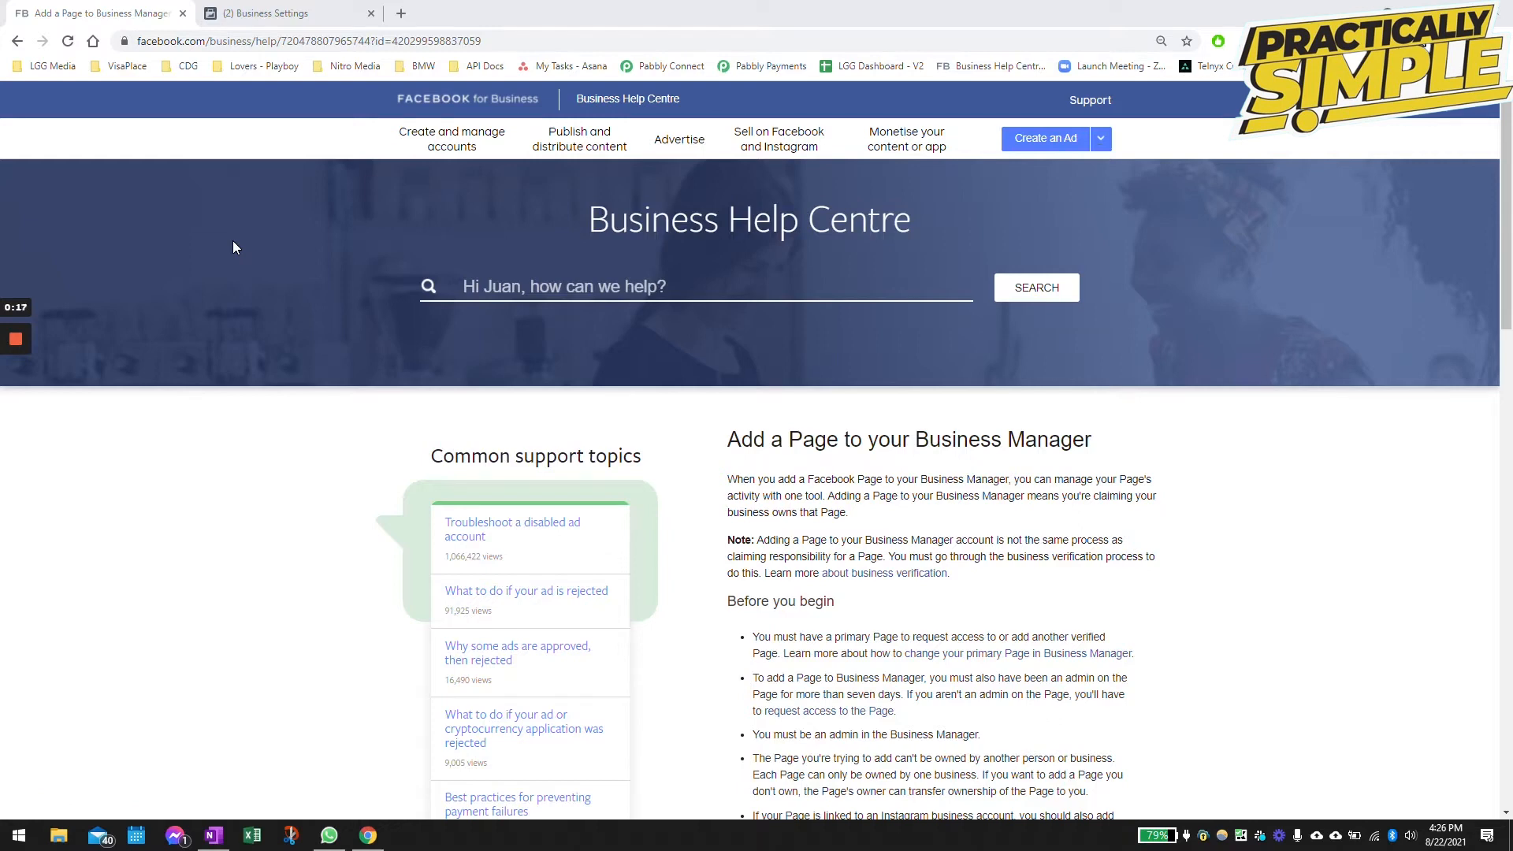
# Step: Switch from the Help Centre article to the Business Settings People section
pyautogui.click(281, 13)
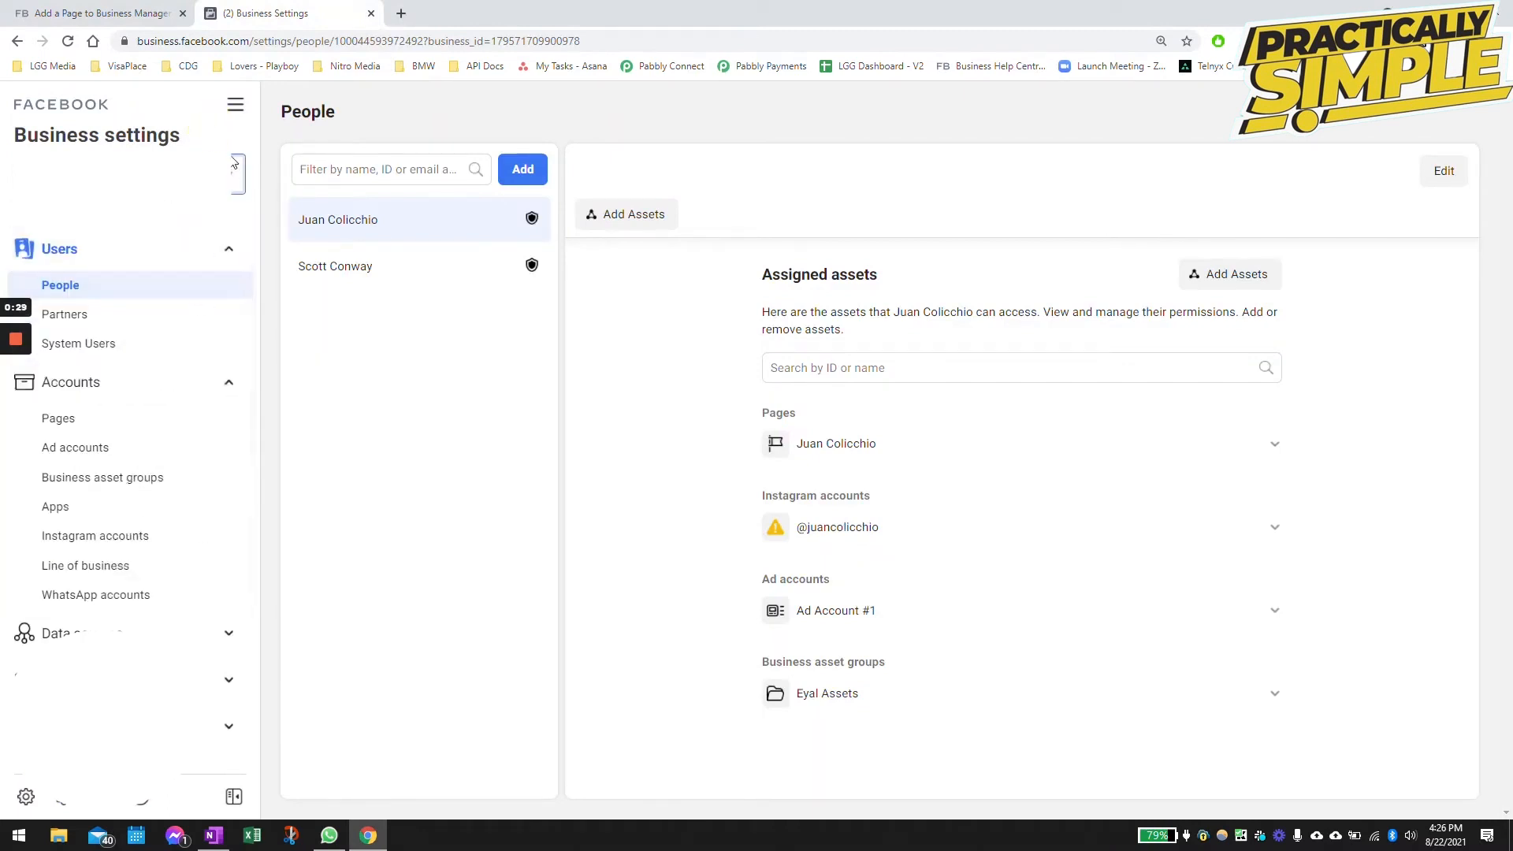
# Step: Show the business's Pages list under Accounts in the settings sidebar
pyautogui.scroll(-3)
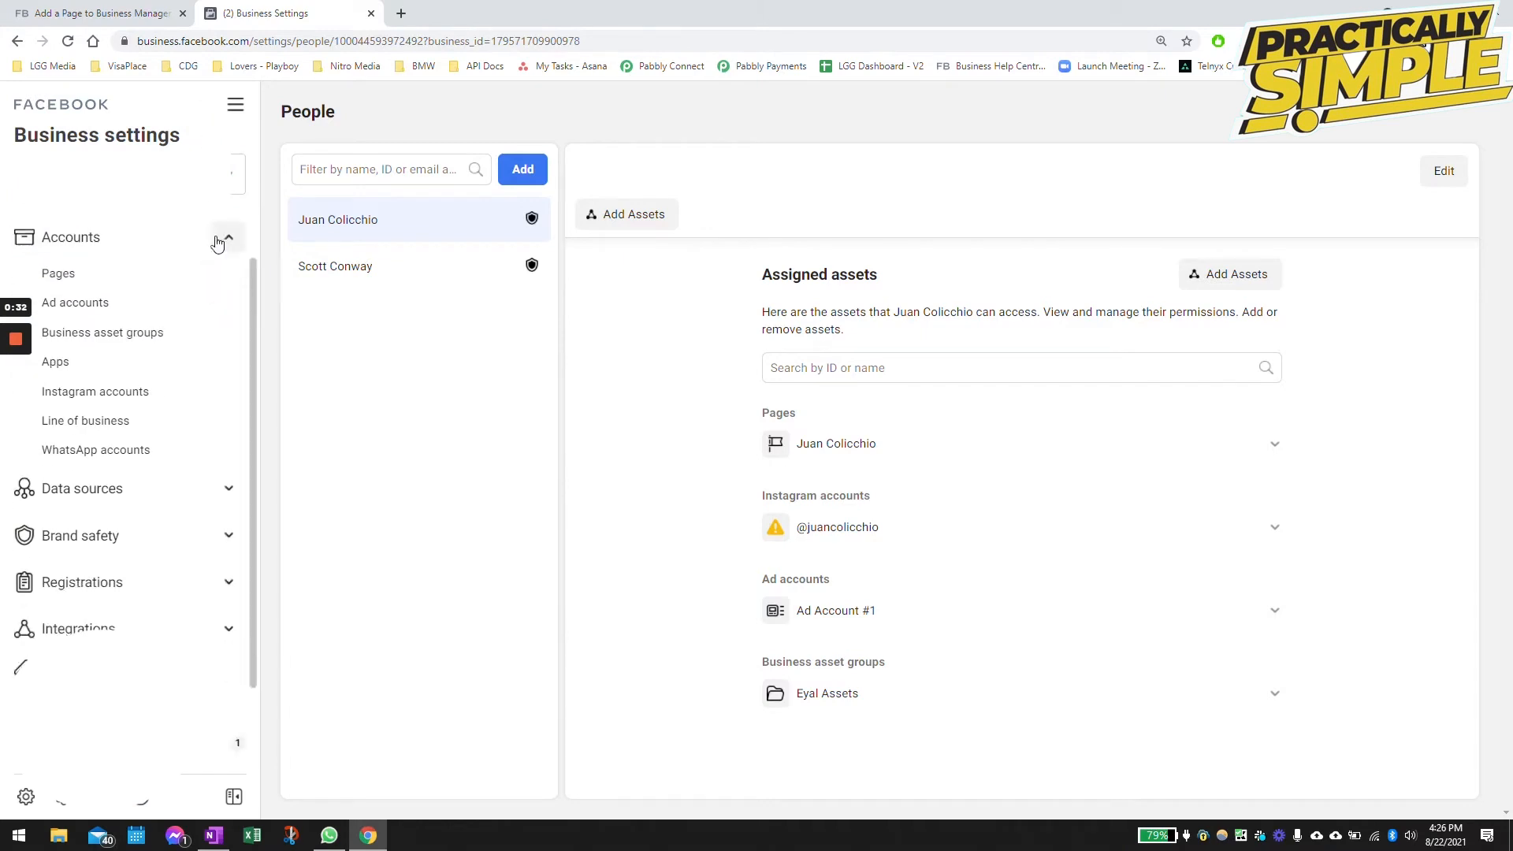
pyautogui.click(59, 273)
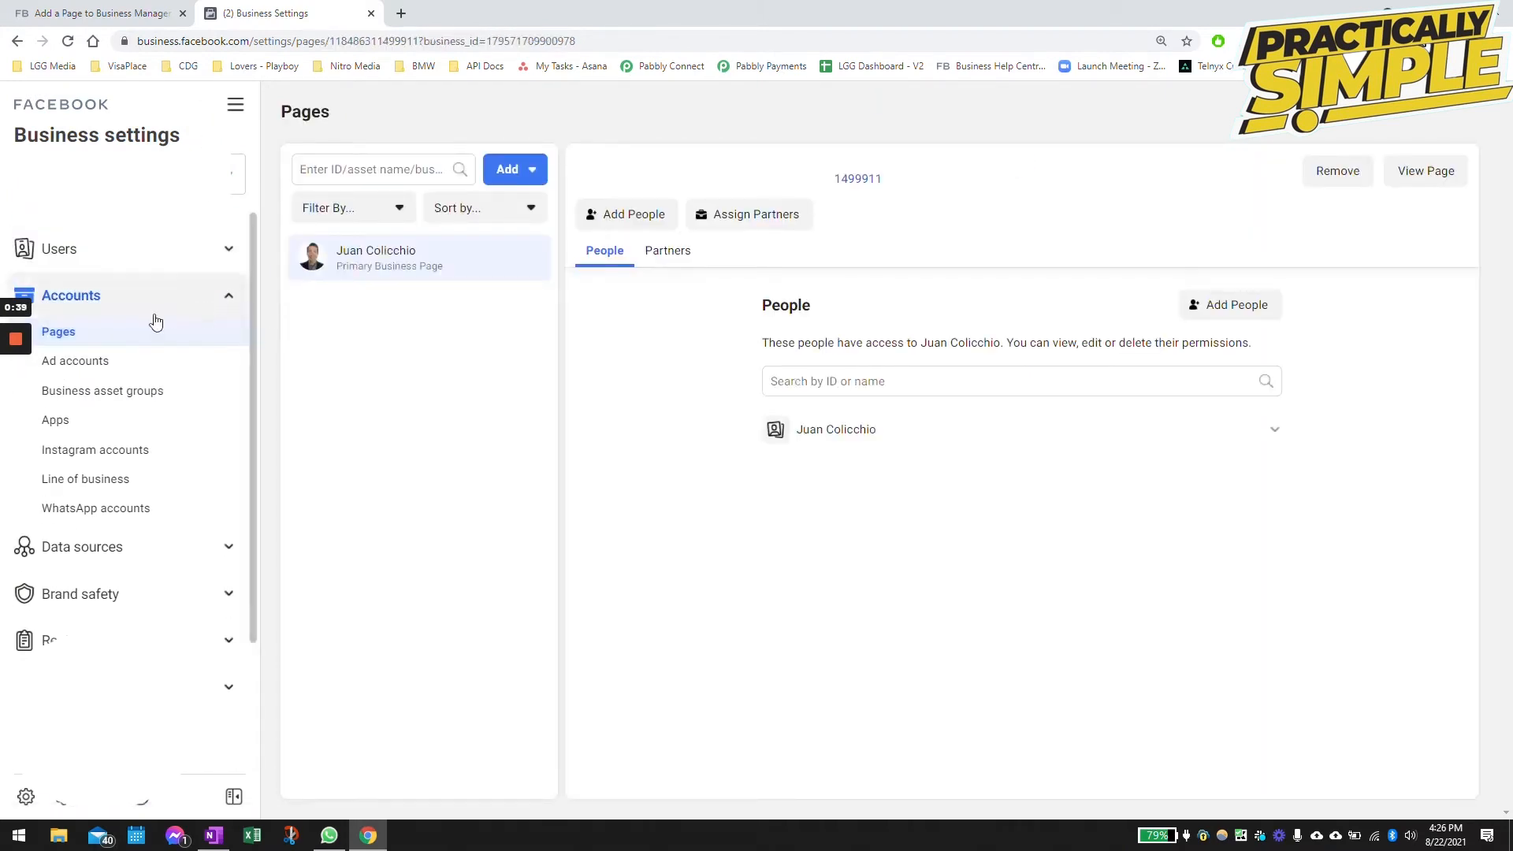
pyautogui.moveTo(454, 209)
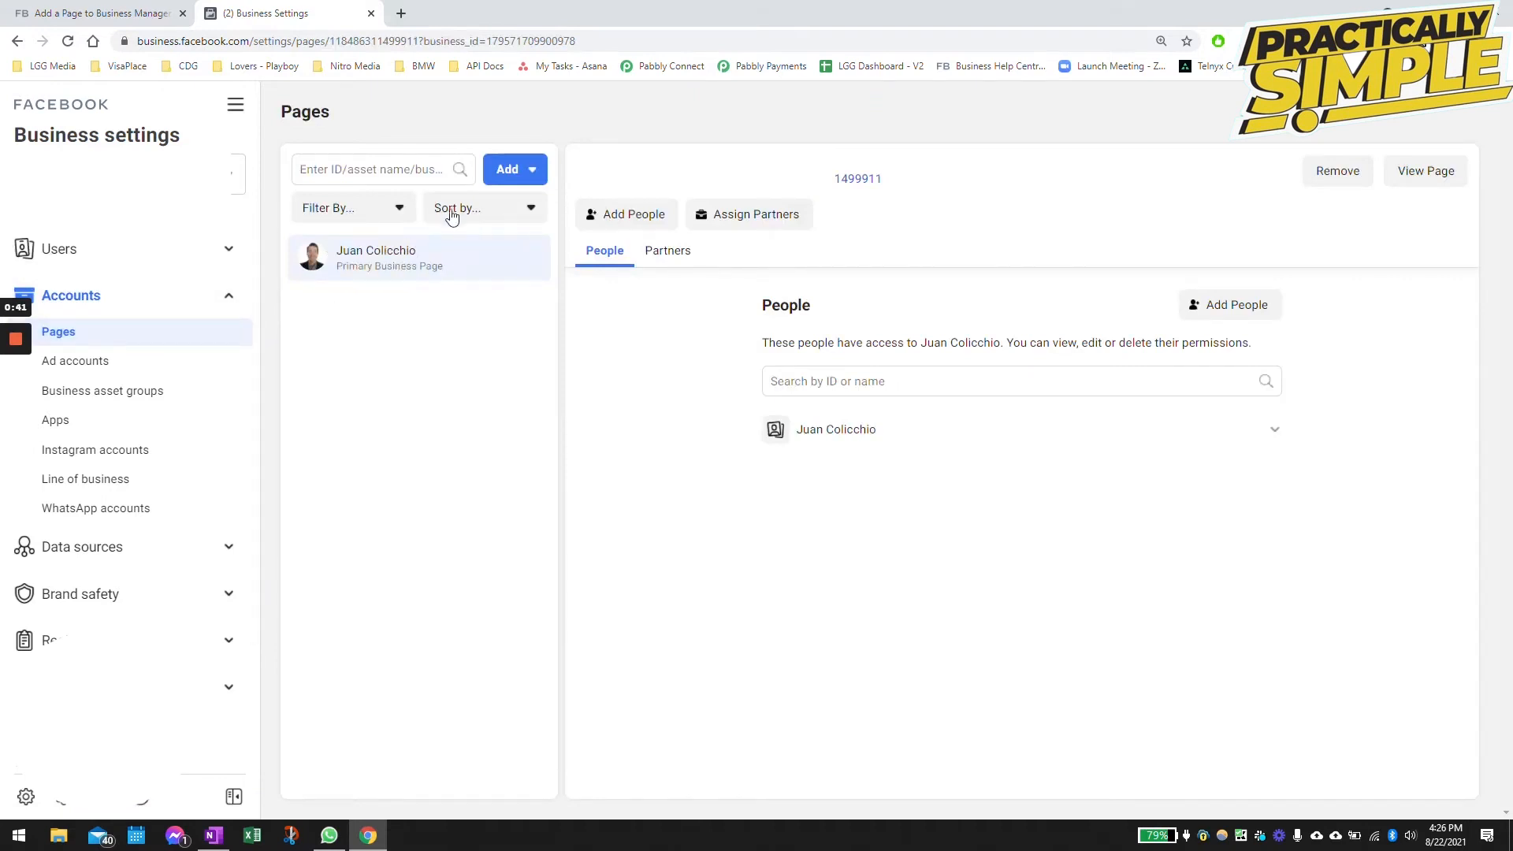
# Step: Find the LGG Media Page by name in the add-a-Page dialog, then close it
pyautogui.click(506, 169)
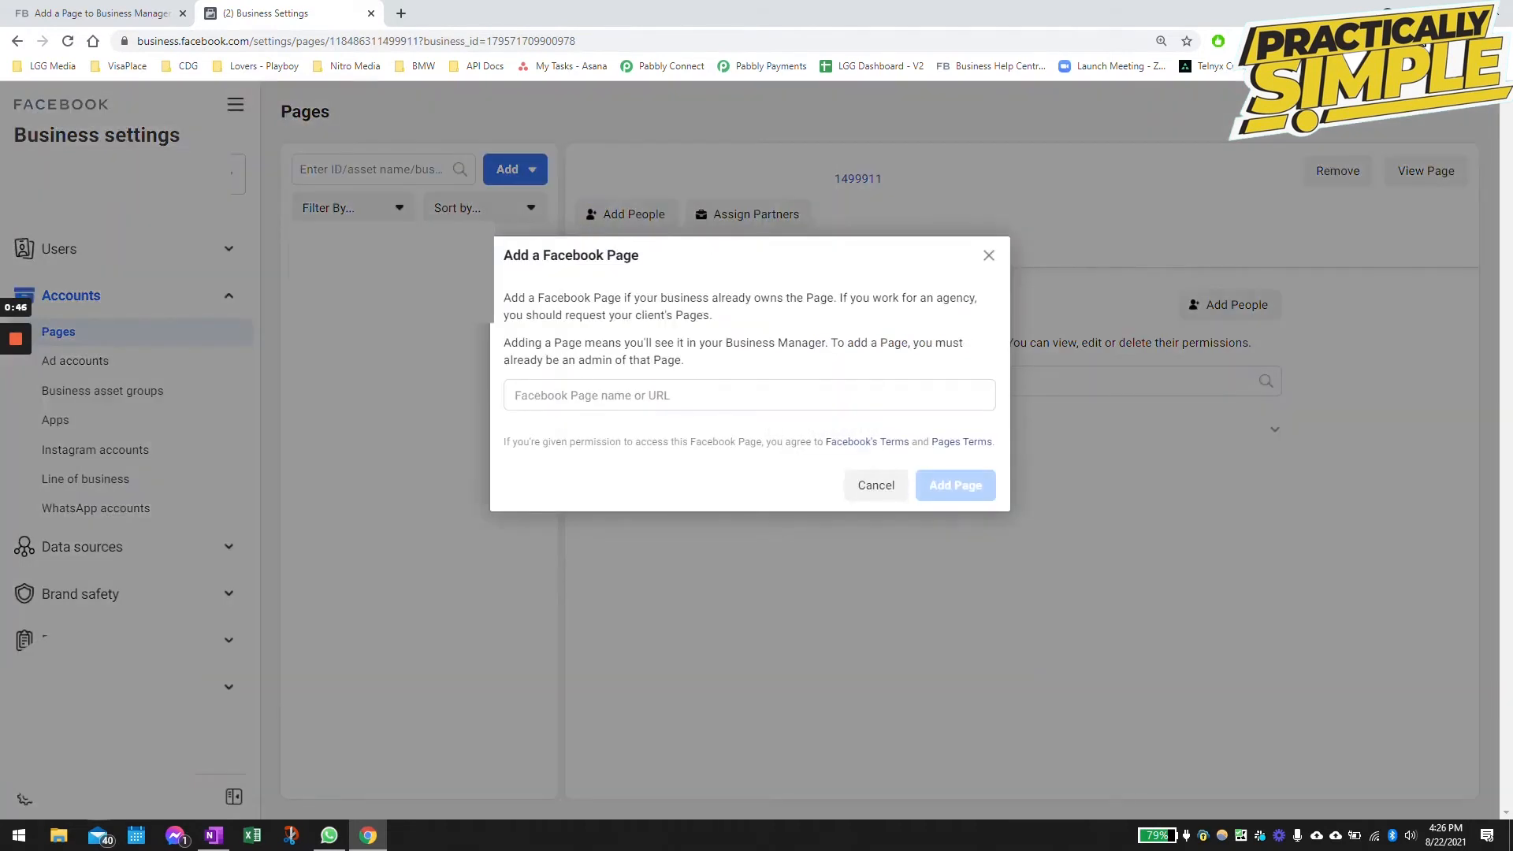
pyautogui.click(749, 394)
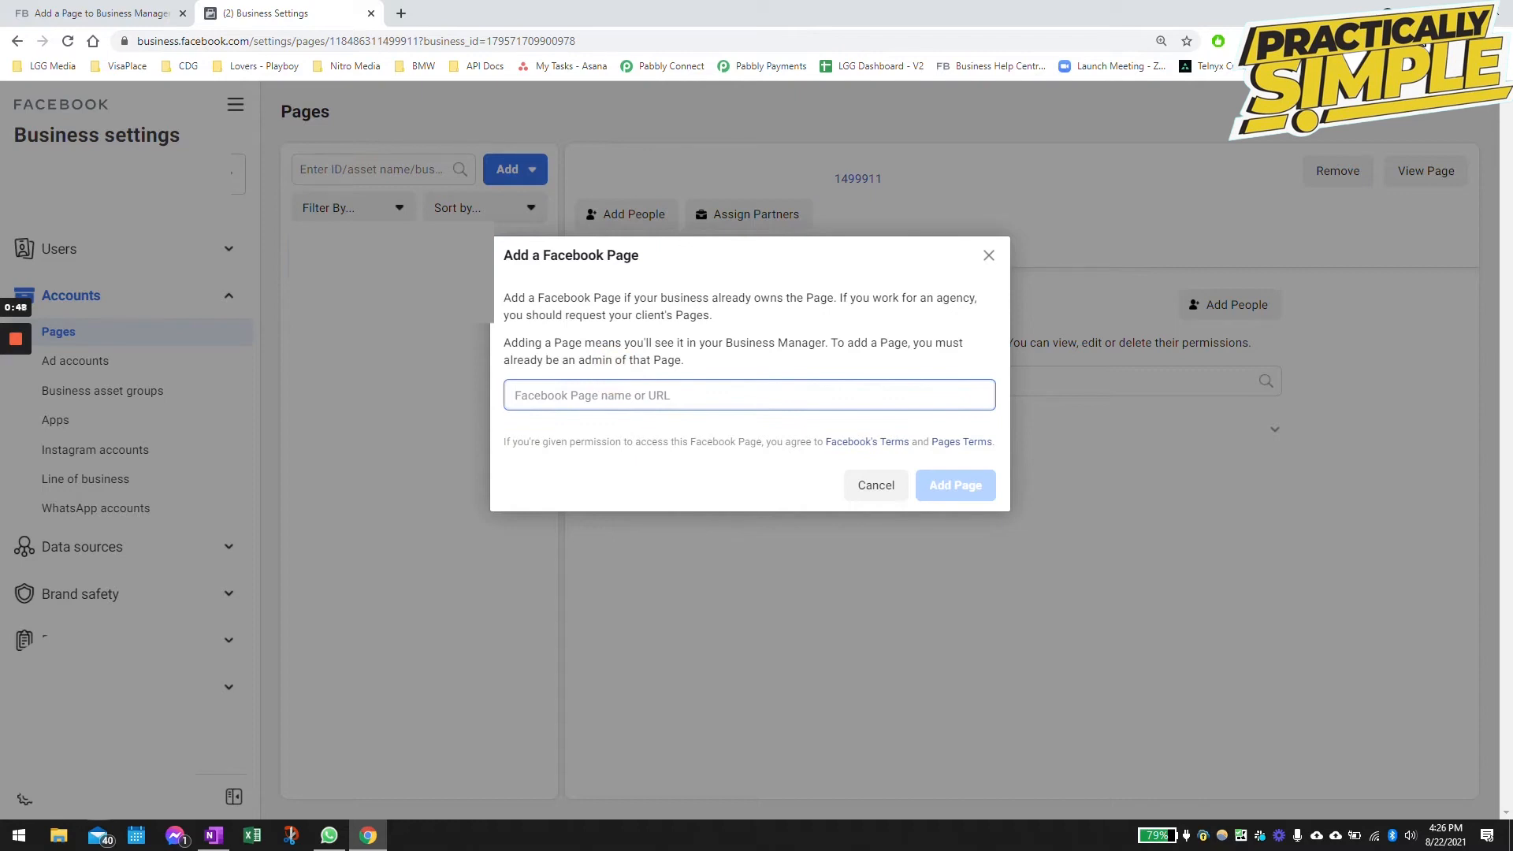
pyautogui.write('LGG Media')
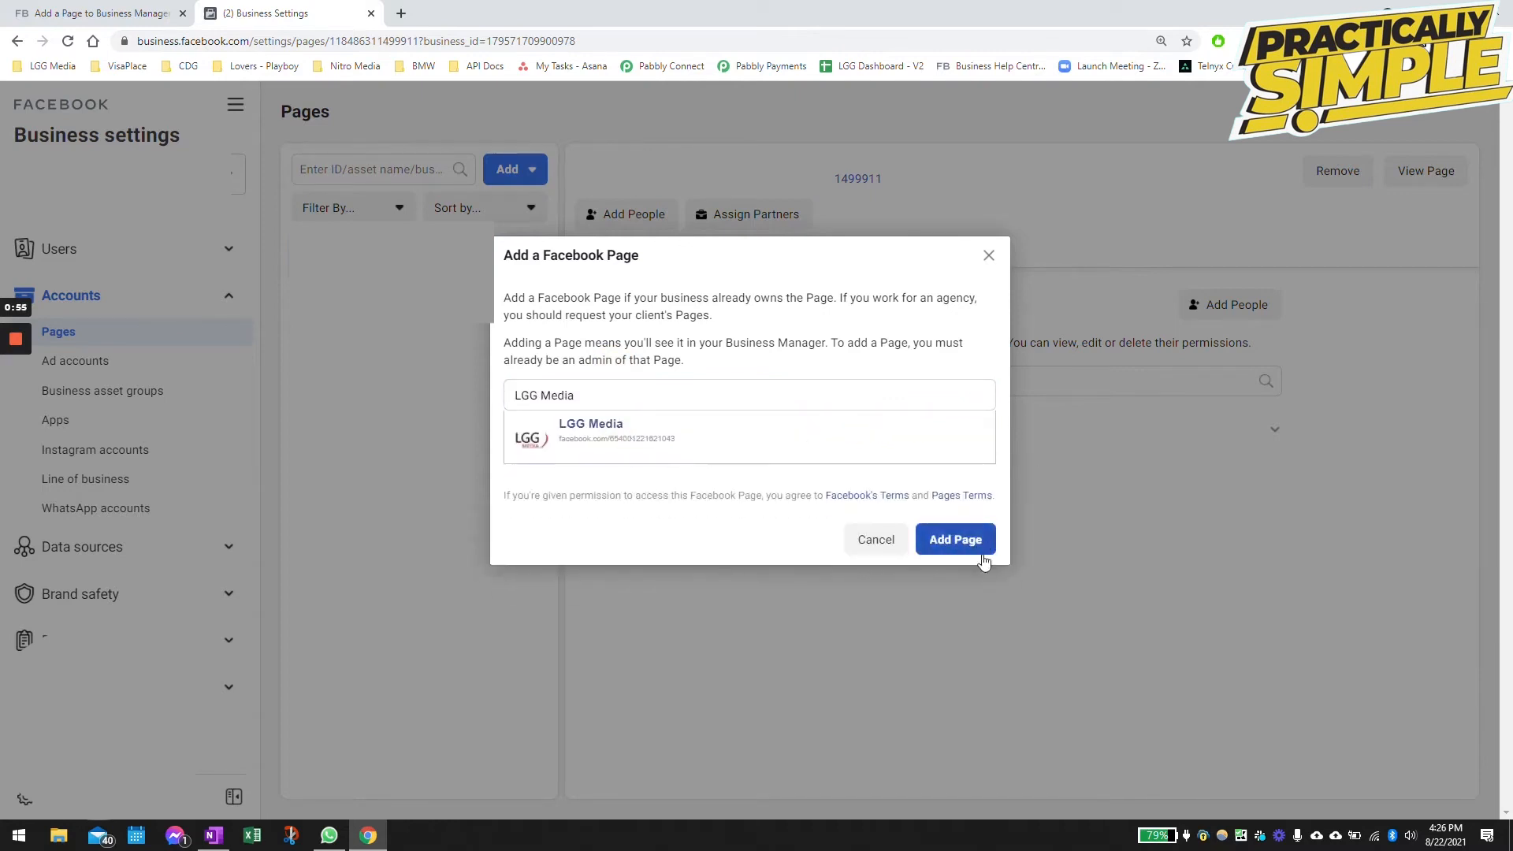
pyautogui.moveTo(925, 411)
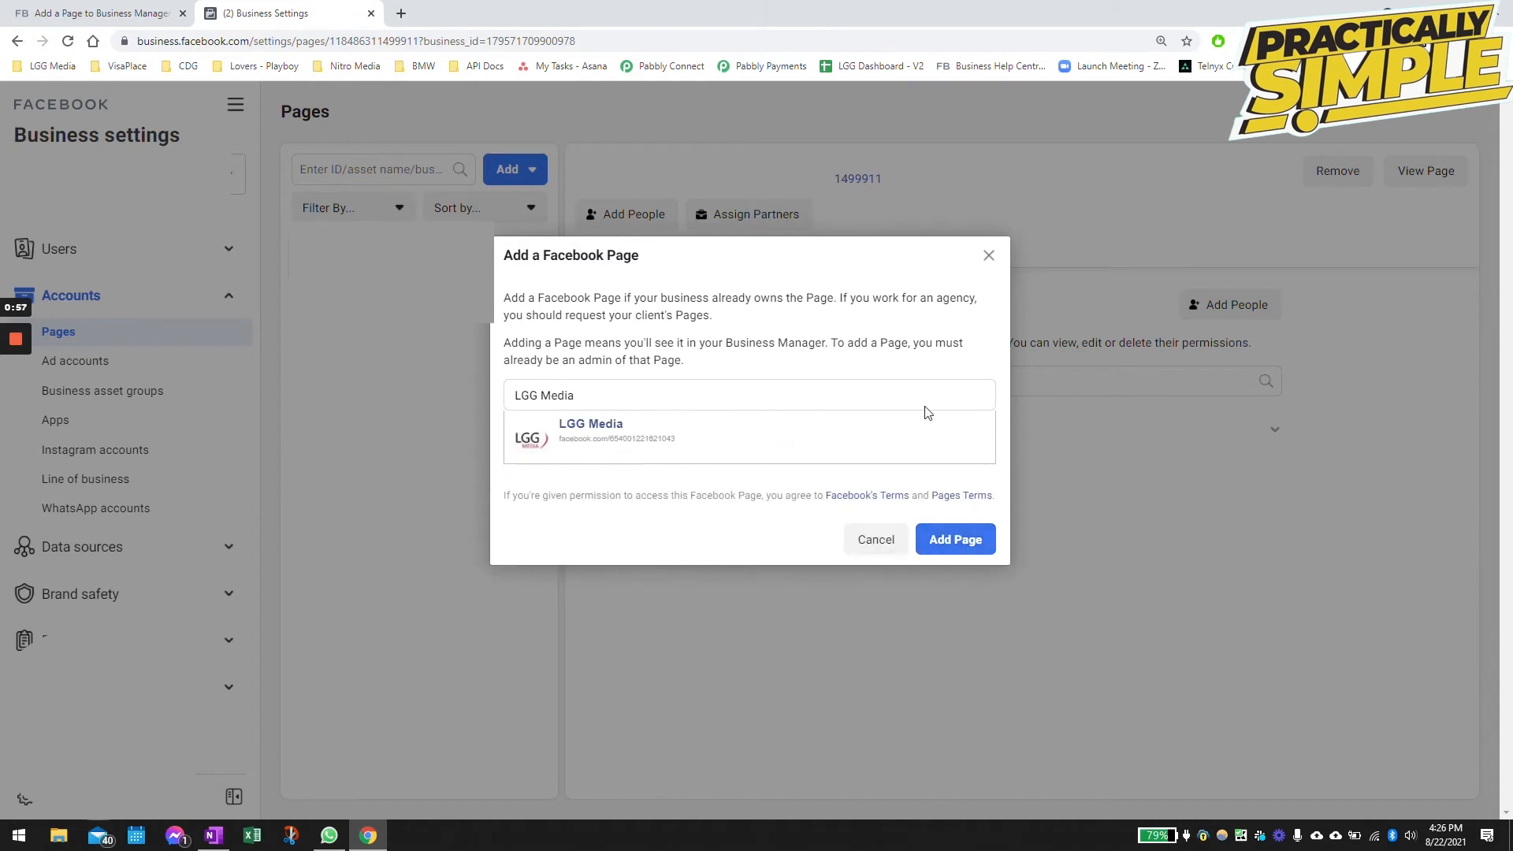
pyautogui.moveTo(875, 539)
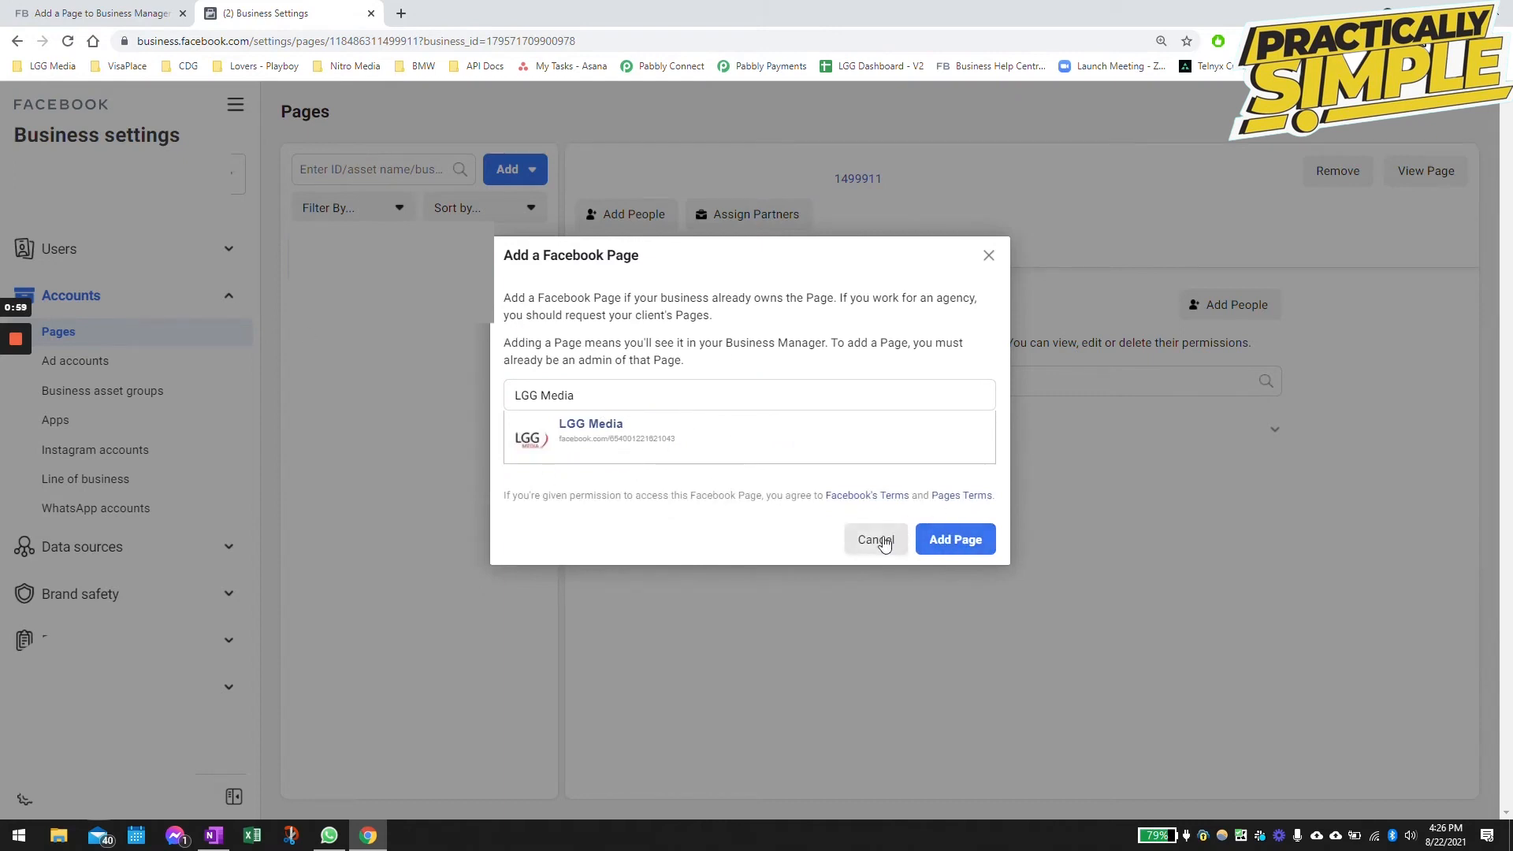
pyautogui.moveTo(873, 543)
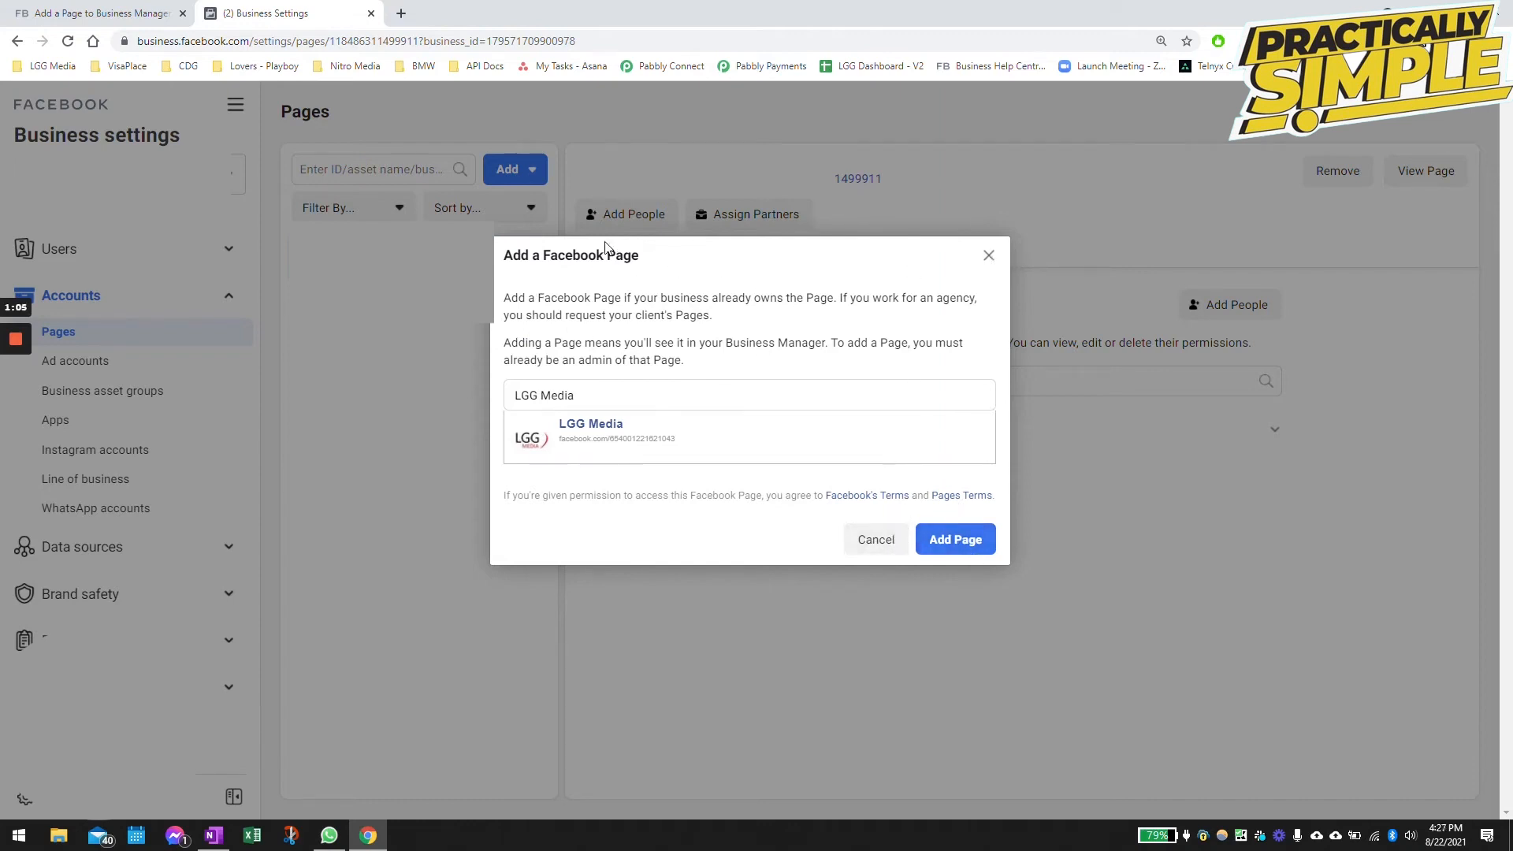
pyautogui.click(954, 539)
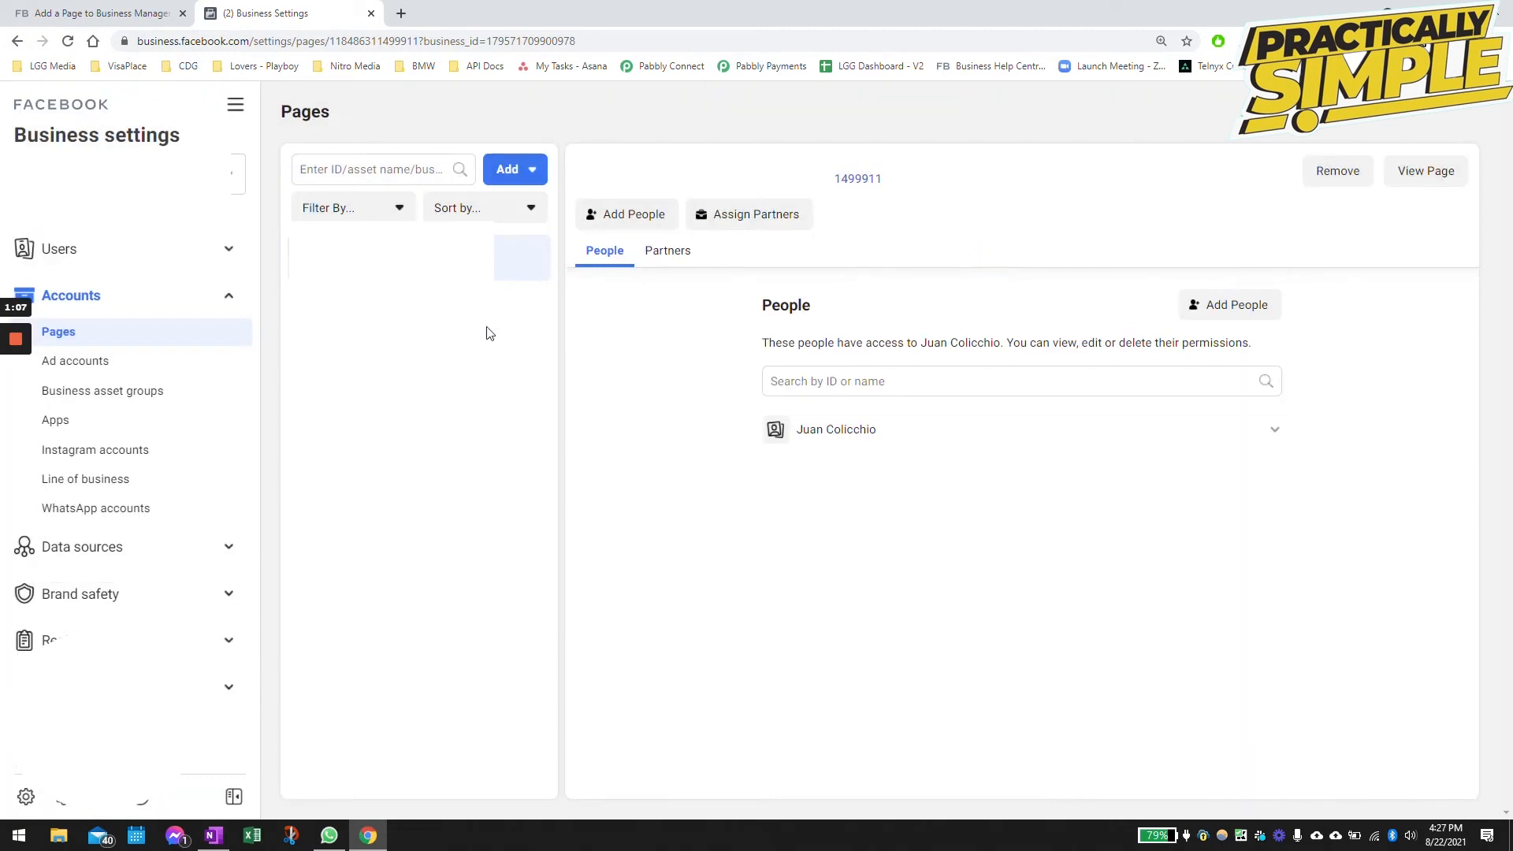
pyautogui.click(506, 168)
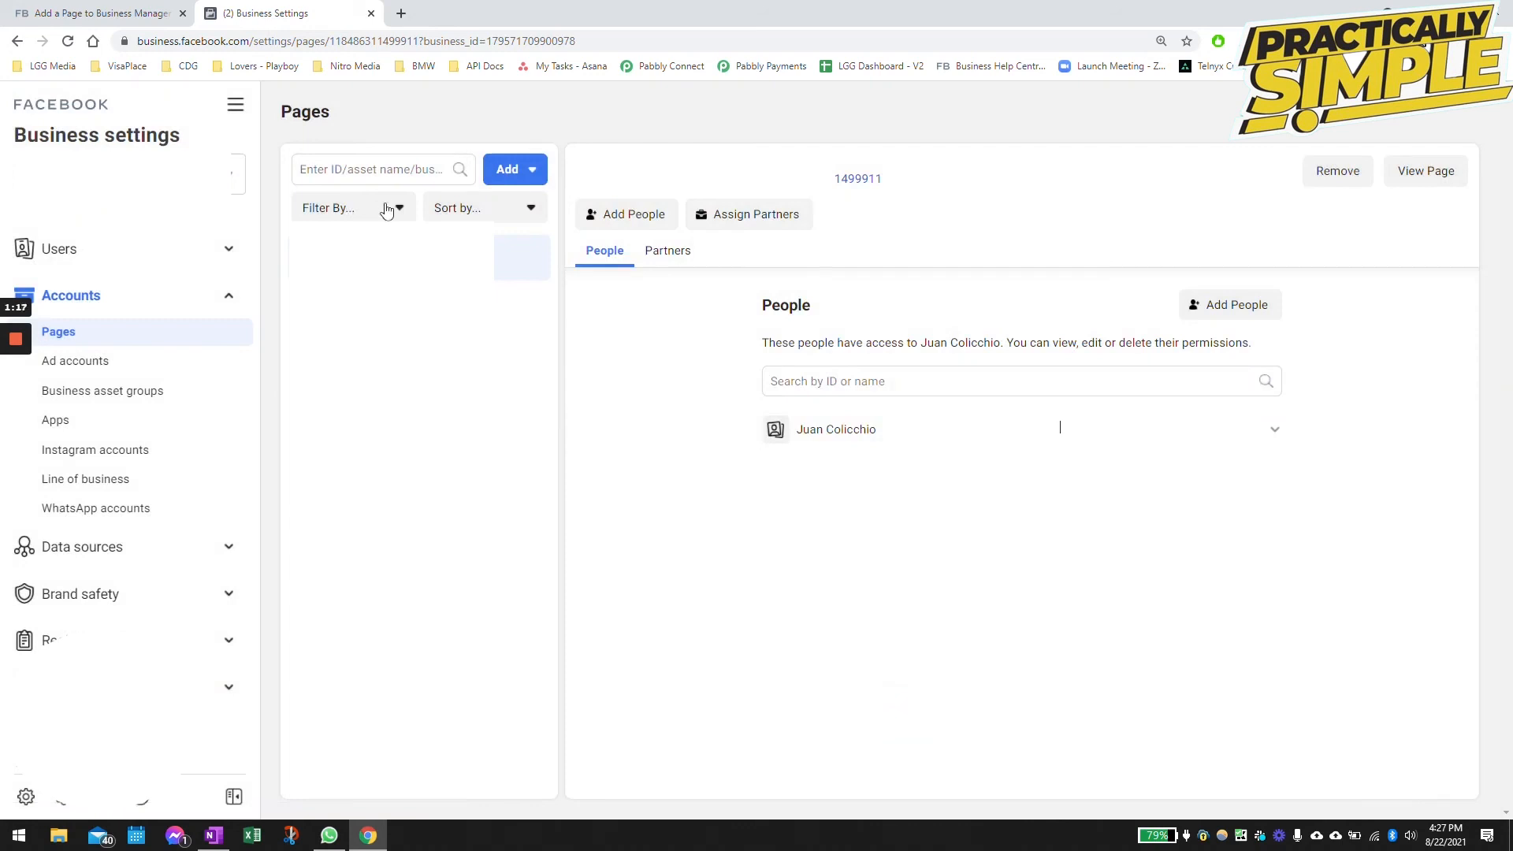
pyautogui.moveTo(372, 328)
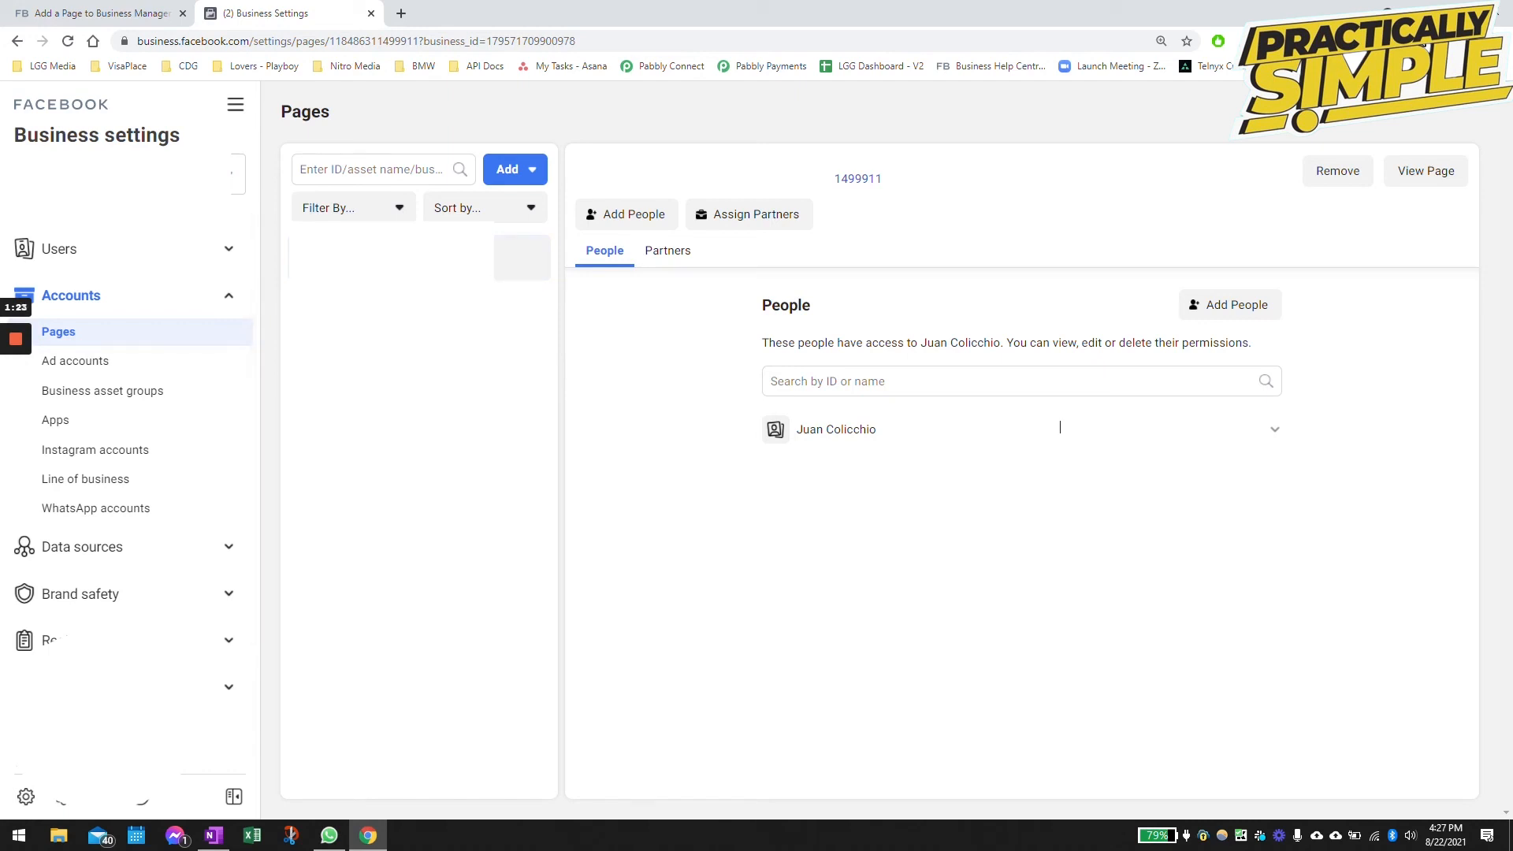
pyautogui.moveTo(835, 429)
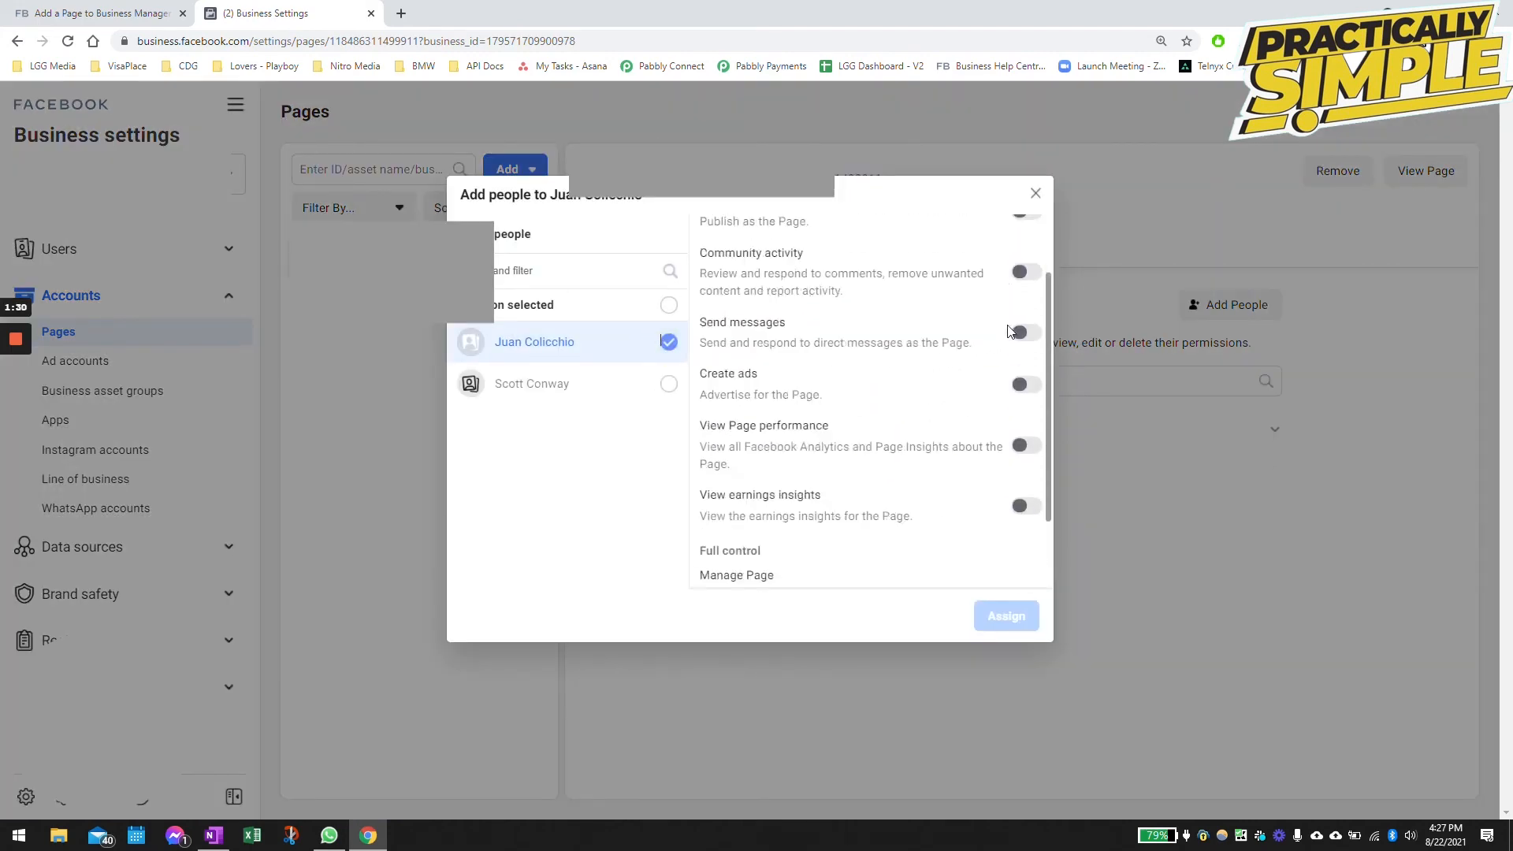
pyautogui.scroll(3)
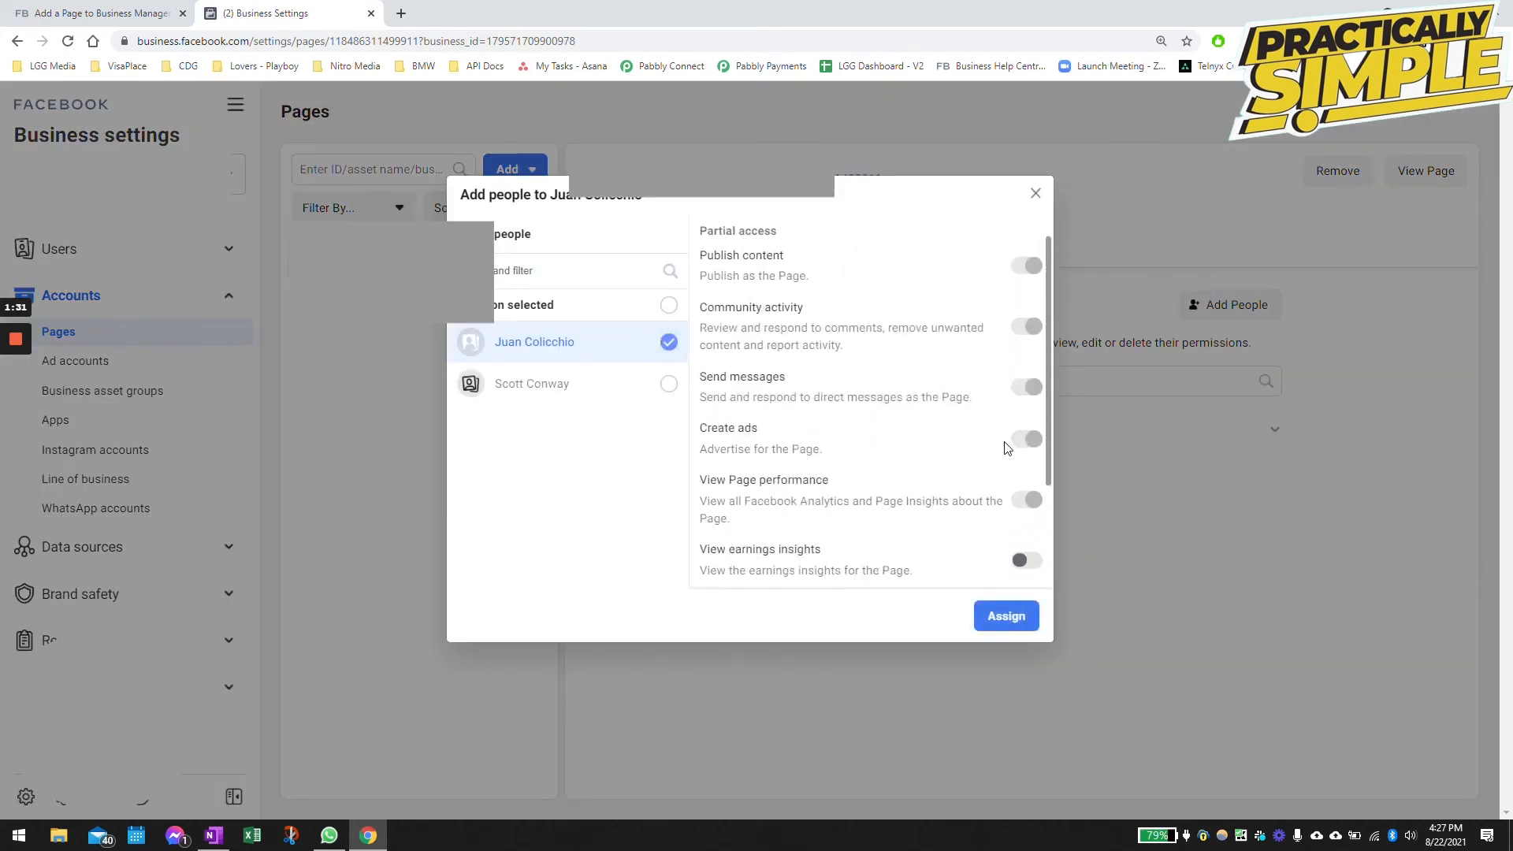
pyautogui.click(1005, 616)
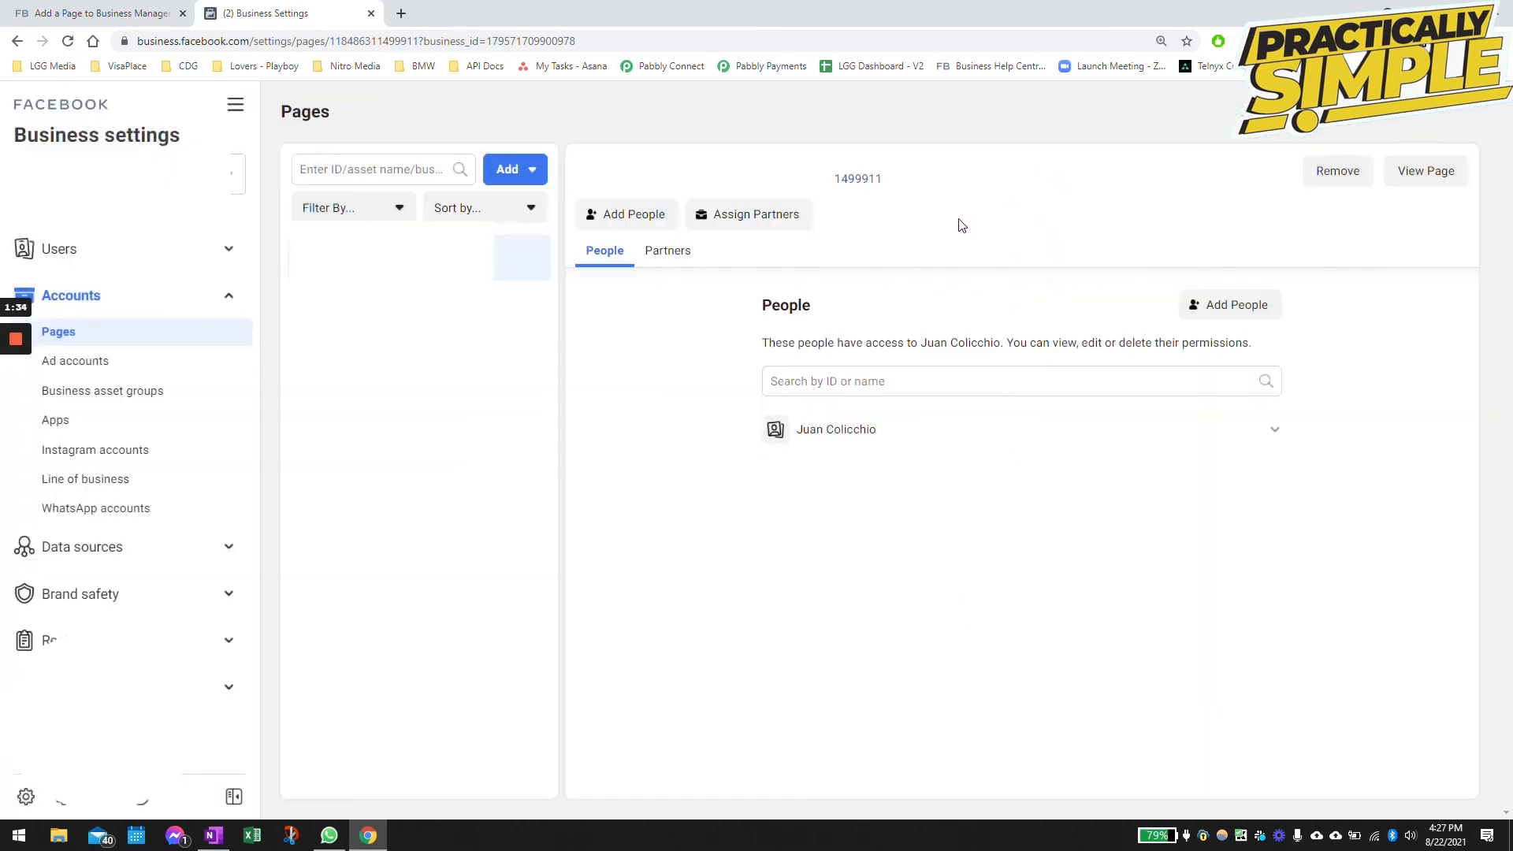
pyautogui.moveTo(600, 287)
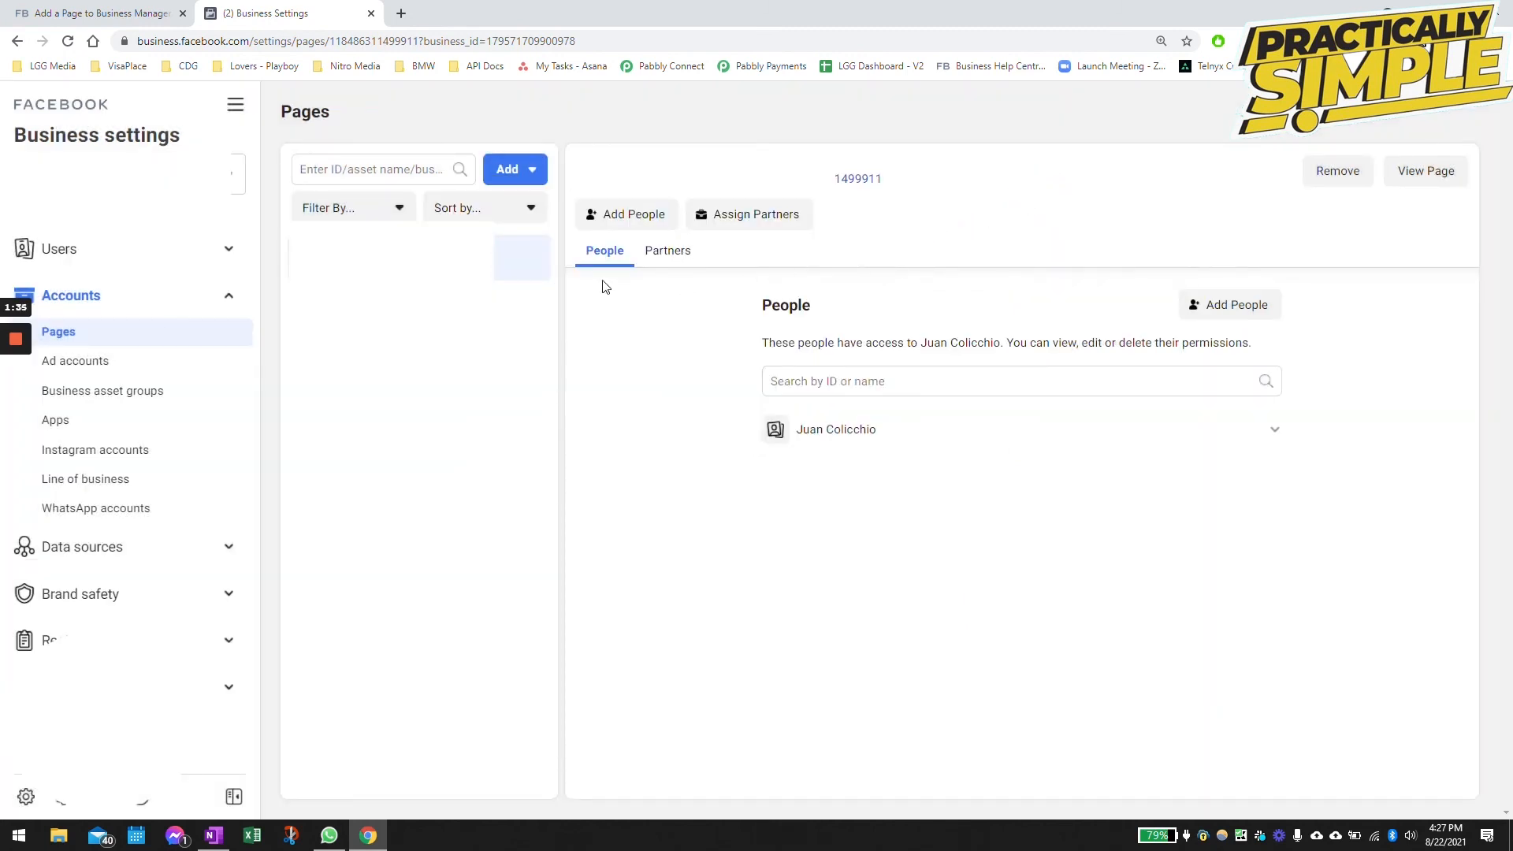